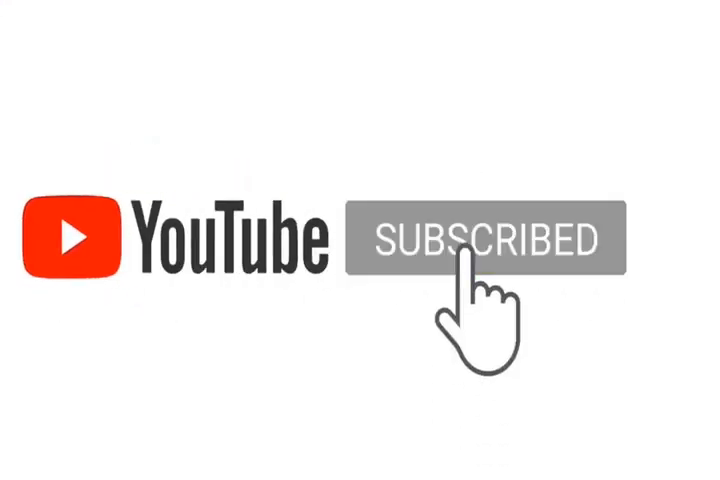
Step: Let the subscribe animation run until the ringing notification bell appears beside SUBSCRIBED
click(476, 240)
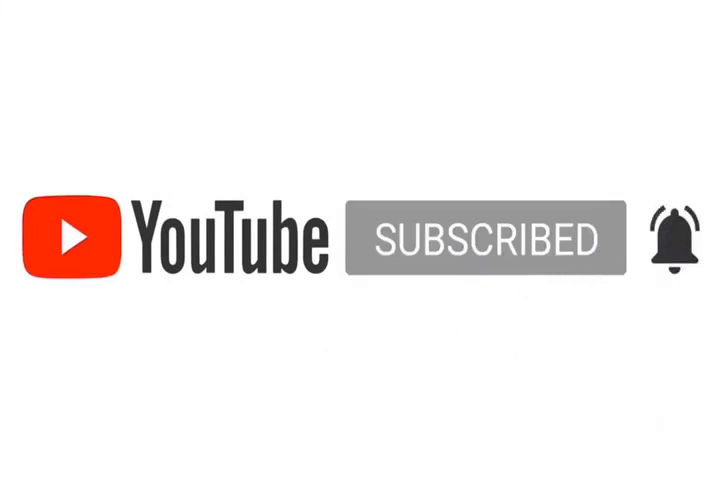